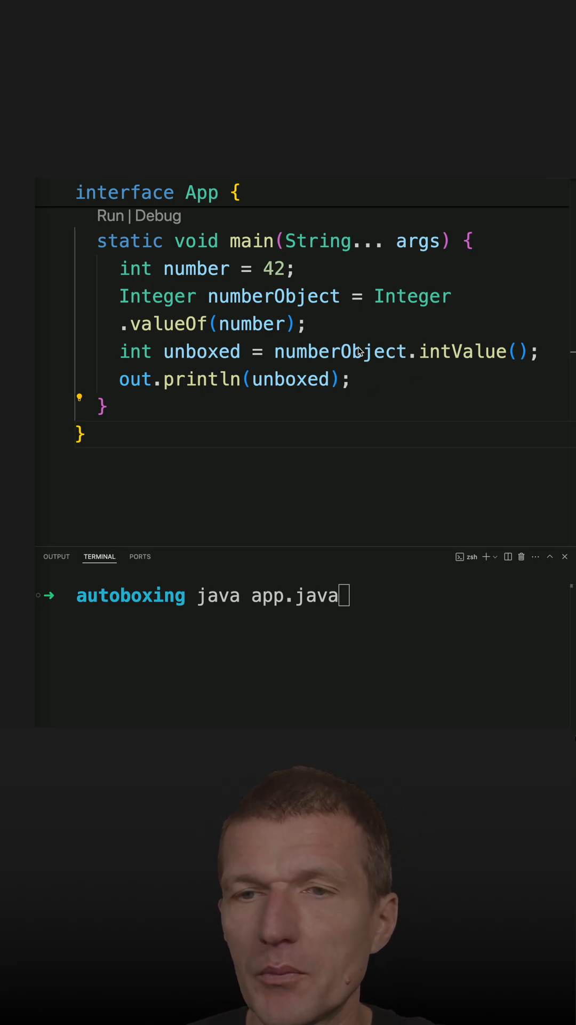
- Remove the Integer.valueOf wrapper so numberObject is assigned directly from number
double_click(462, 351)
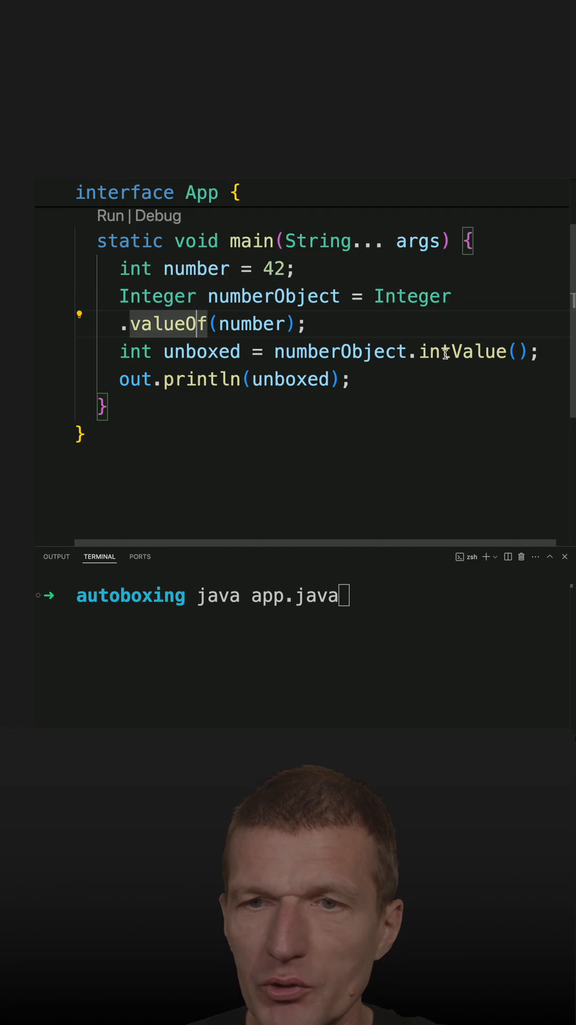
double_click(201, 351)
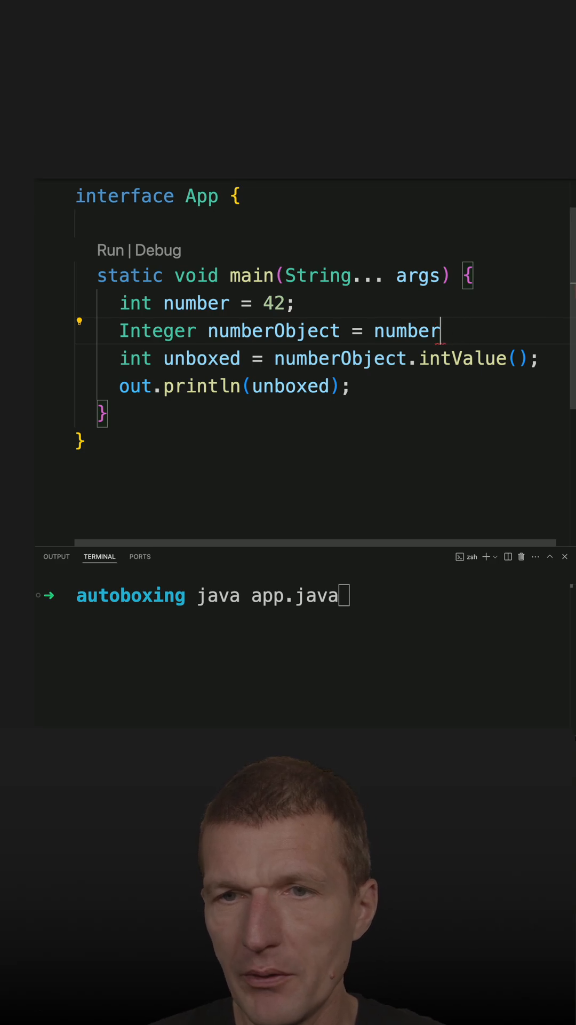
- End the numberObject line with a semicolon and drop .intValue() so unboxed takes numberObject directly
text(;)
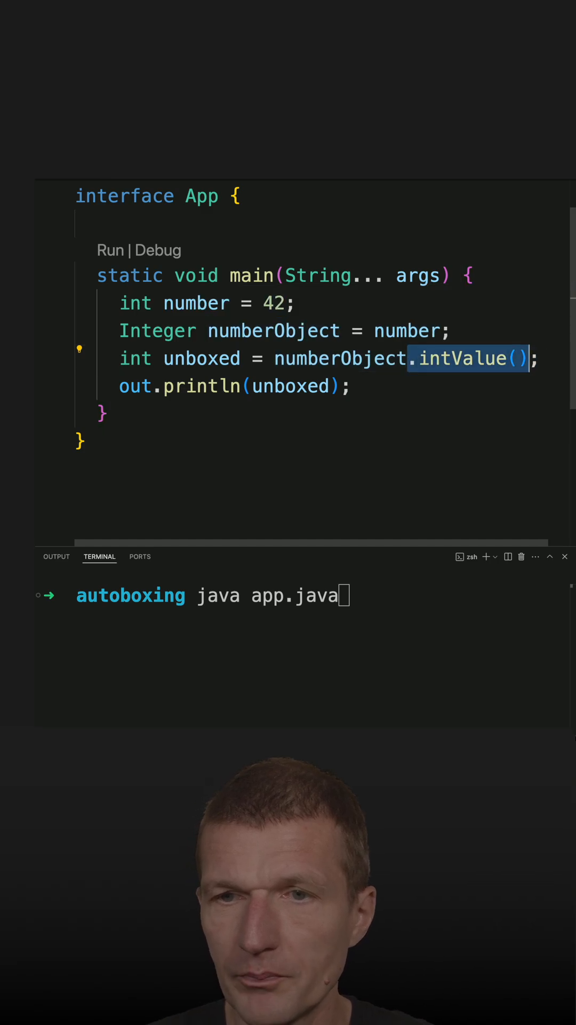
key(Backspace)
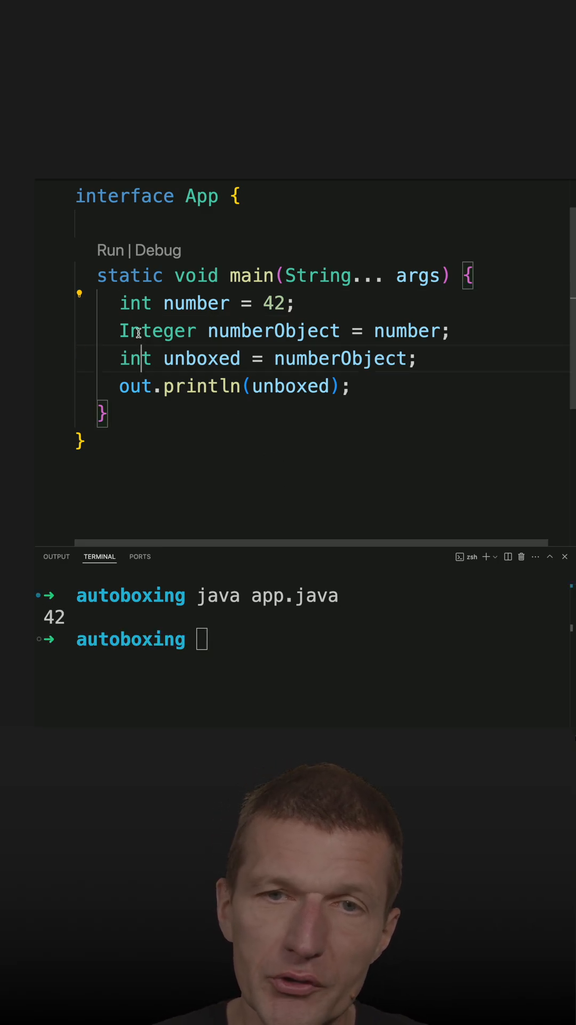
- Replace the explicit int and Integer declarations of unboxed and numberObject with var
double_click(136, 357)
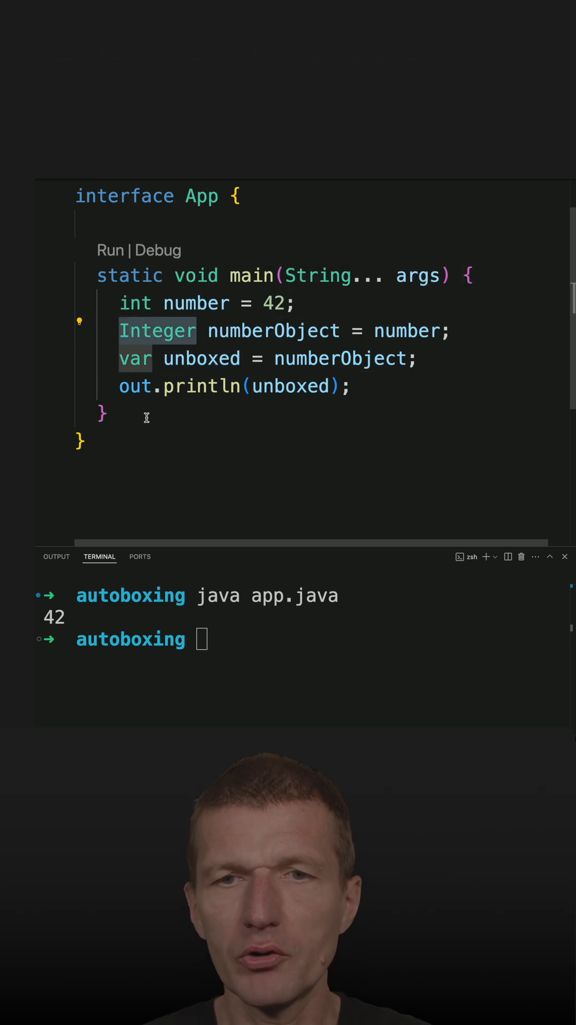
text(va)
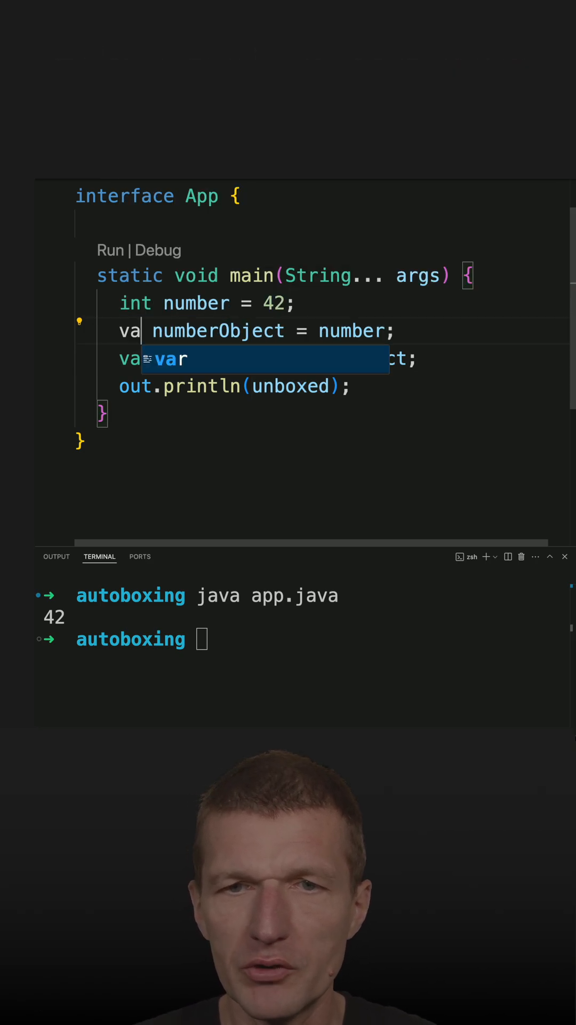